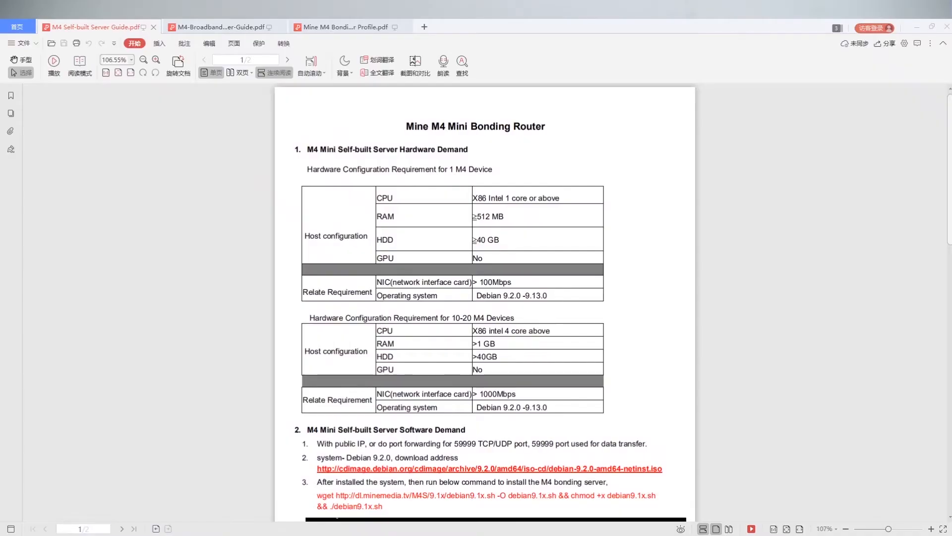
{"action": "mouse_move", "coordinate": [534, 347]}
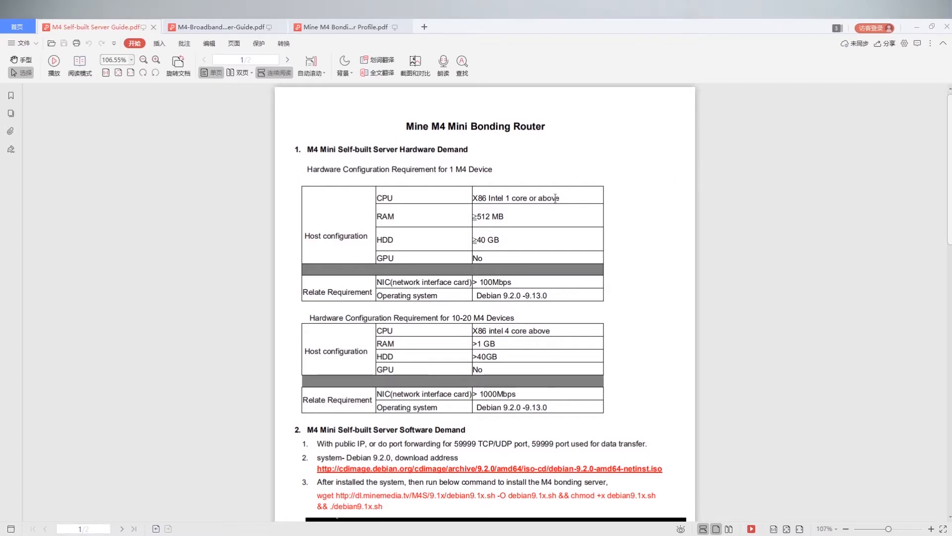
{"action": "mouse_move", "coordinate": [551, 220]}
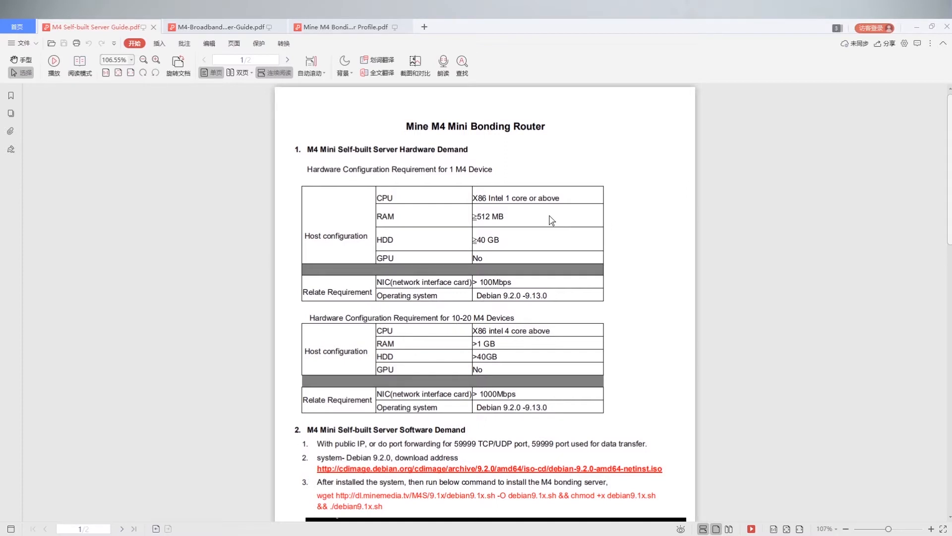
{"action": "mouse_move", "coordinate": [570, 297]}
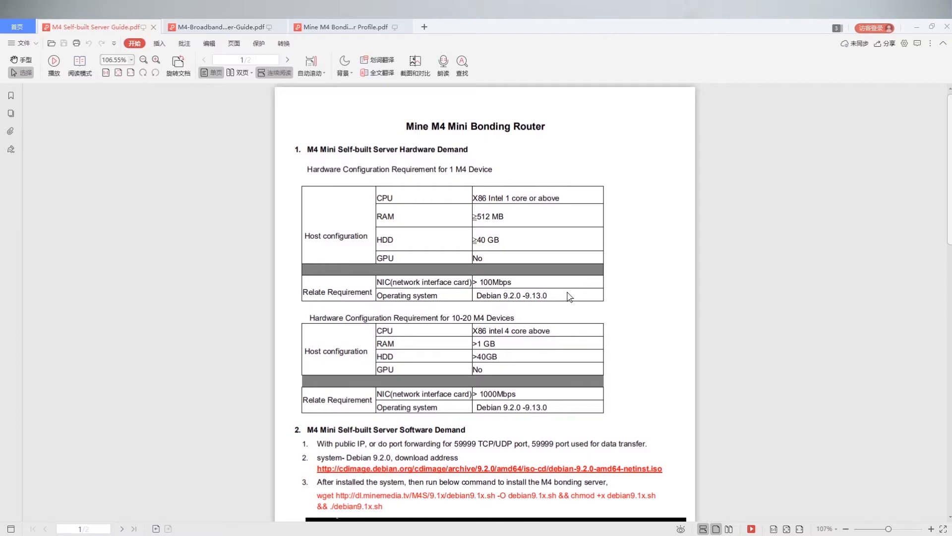
{"action": "mouse_move", "coordinate": [619, 328]}
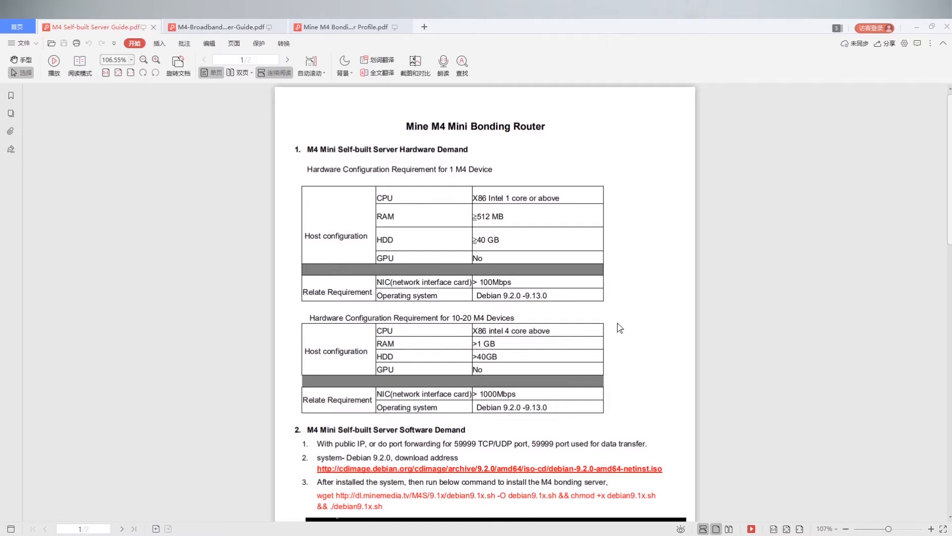
Scroll to the Software Demand section and the M4 bonding server install output noting port 59999
{"action": "scroll", "scroll_direction": "down", "scroll_amount": 3}
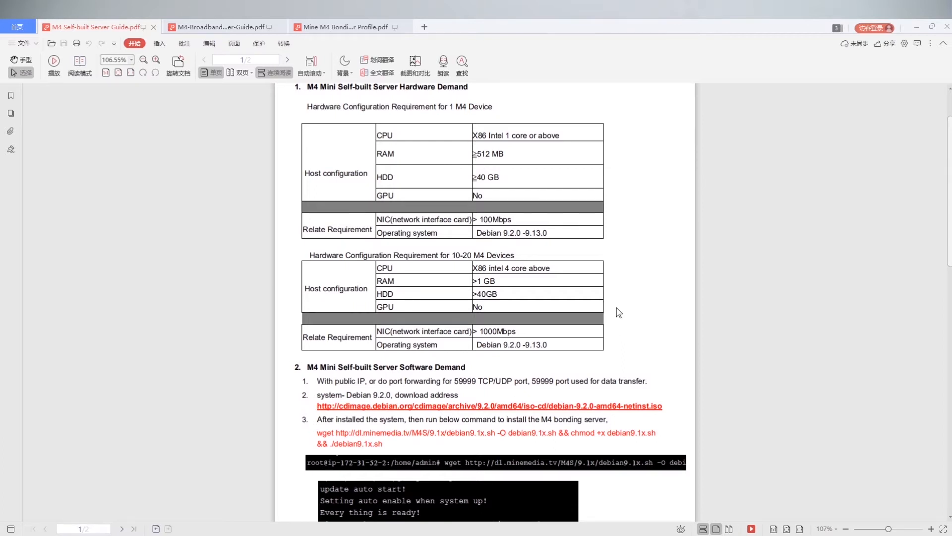
{"action": "scroll", "scroll_direction": "down", "scroll_amount": 3}
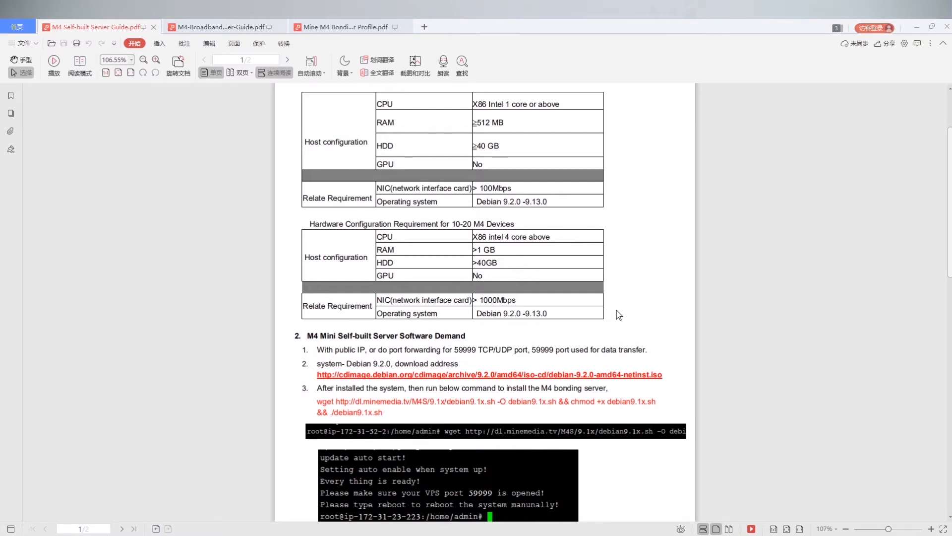
Scroll onto page 2 to show the reboot note, the uname -a check and step 3
{"action": "scroll", "scroll_direction": "down", "scroll_amount": 3}
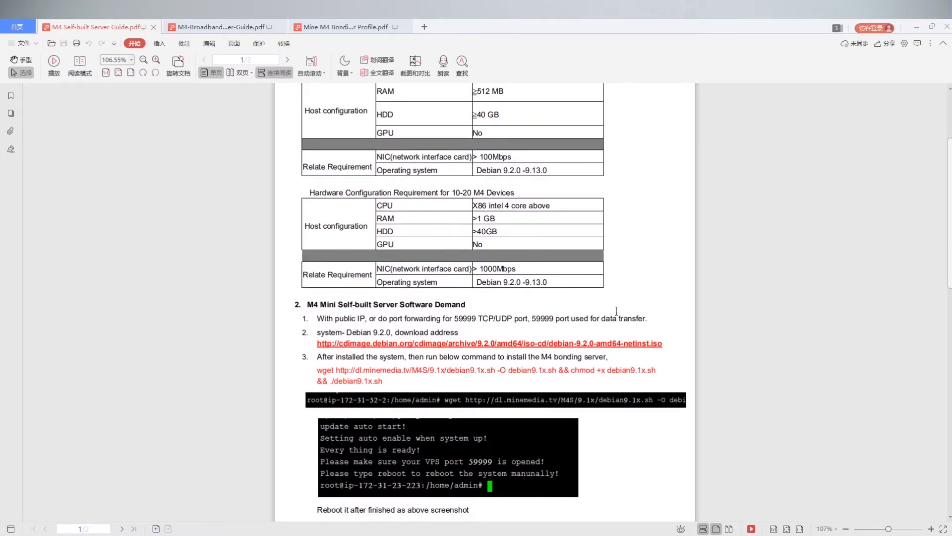
{"action": "scroll", "scroll_direction": "down", "scroll_amount": 3}
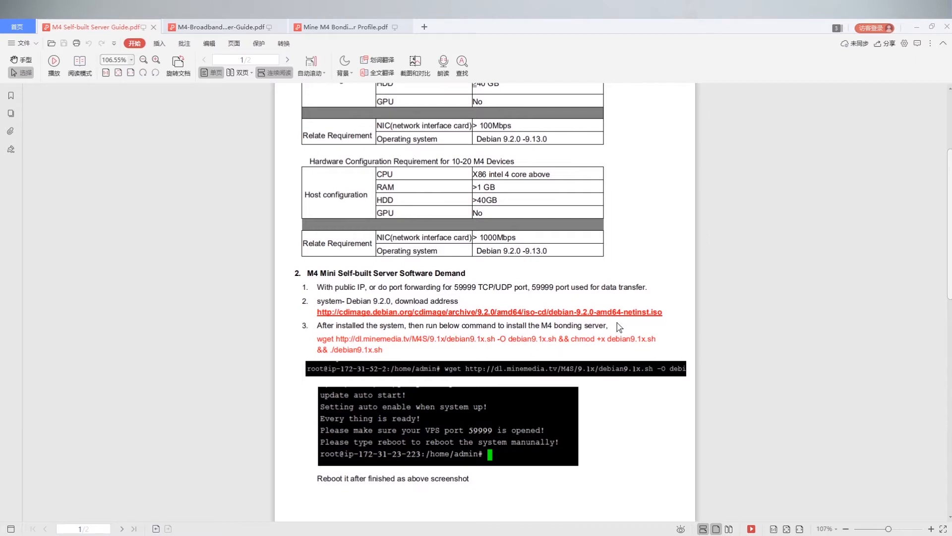
{"action": "scroll", "scroll_direction": "down", "scroll_amount": 3}
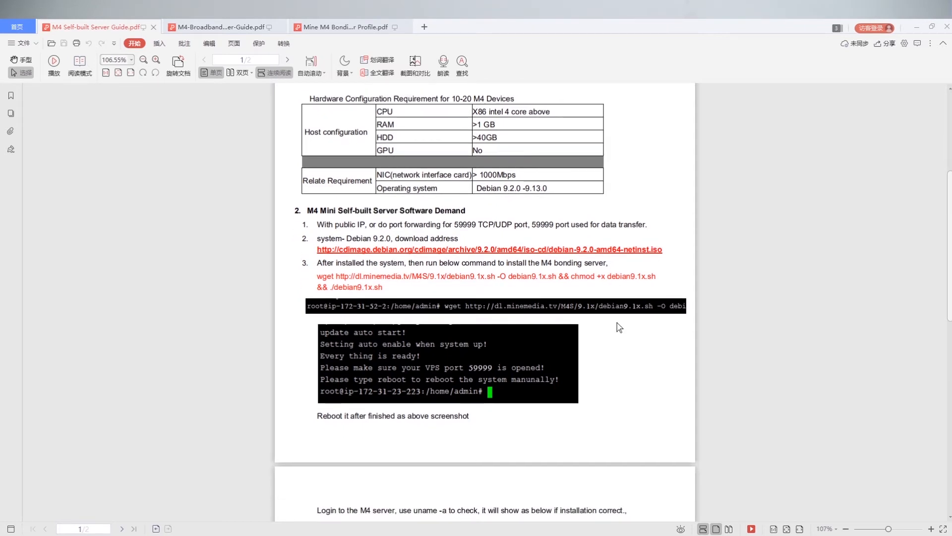
{"action": "scroll", "scroll_direction": "down", "scroll_amount": 3}
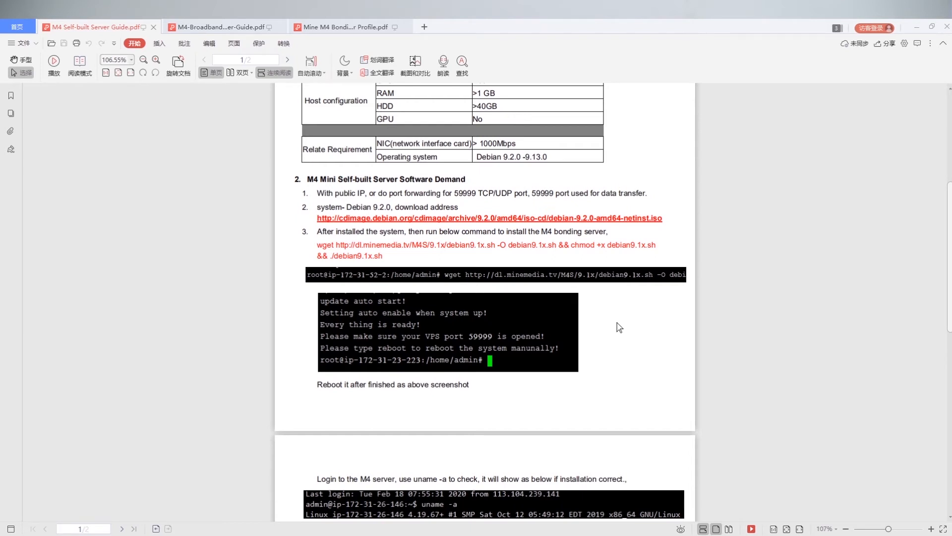
{"action": "scroll", "scroll_direction": "down", "scroll_amount": 3}
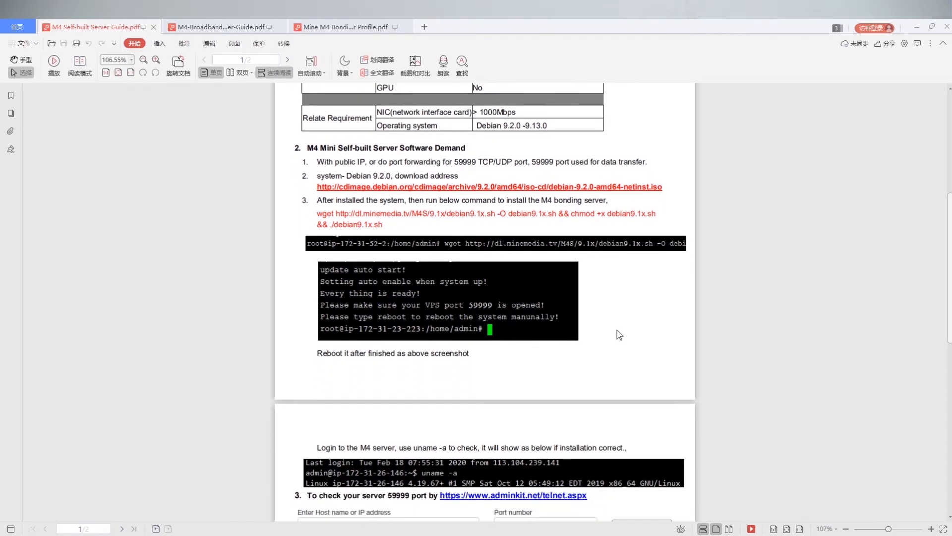
{"action": "mouse_move", "coordinate": [653, 371]}
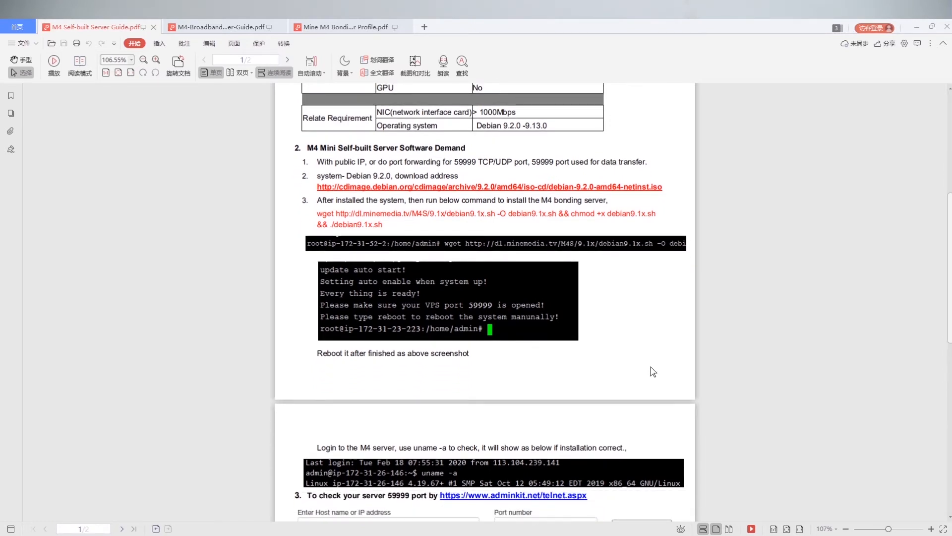
Scroll to the adminkit telnet check showing a successful port 59999 connection
{"action": "scroll", "scroll_direction": "down", "scroll_amount": 3}
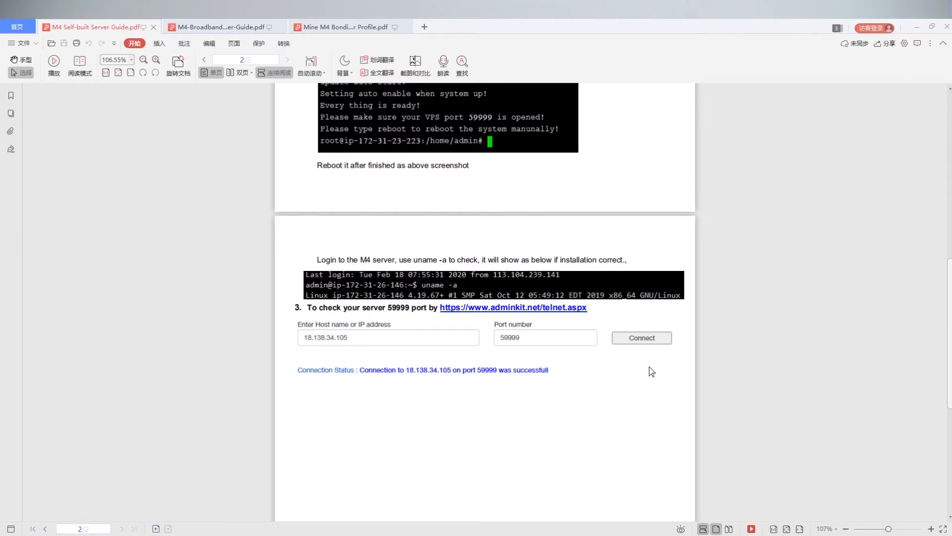
{"action": "scroll", "scroll_direction": "down", "scroll_amount": 3}
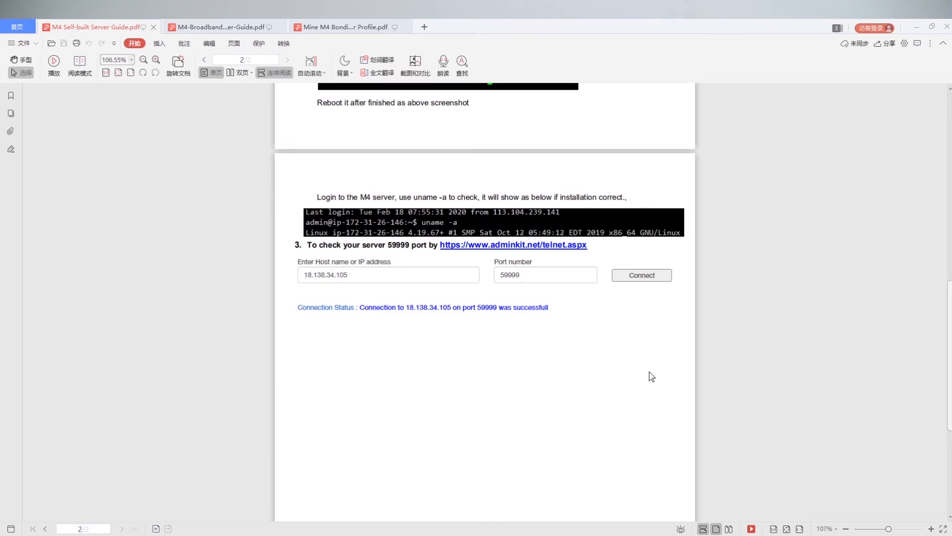
Switch to the M4-Broadband guide, section 4.1 on logging in at 192.168.11.1
{"action": "left_click", "coordinate": [220, 27]}
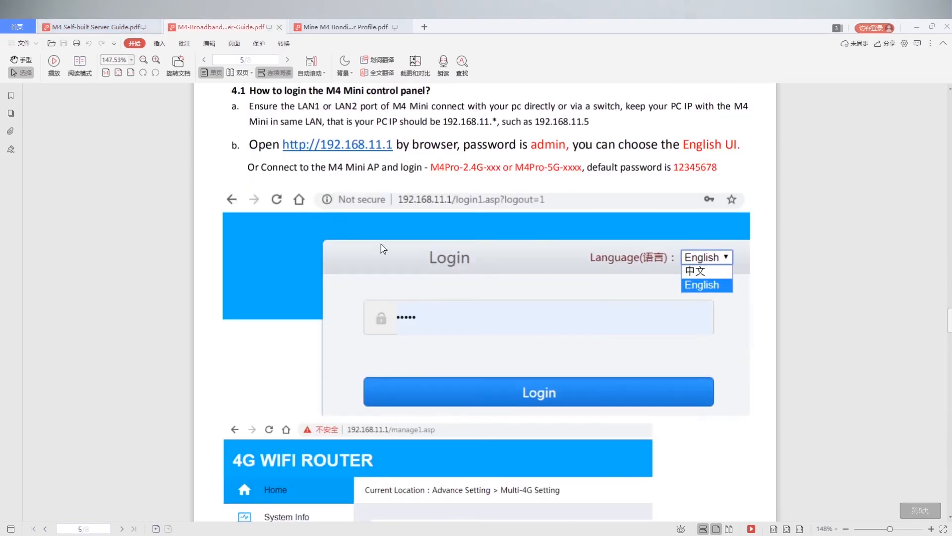
{"action": "mouse_move", "coordinate": [427, 267]}
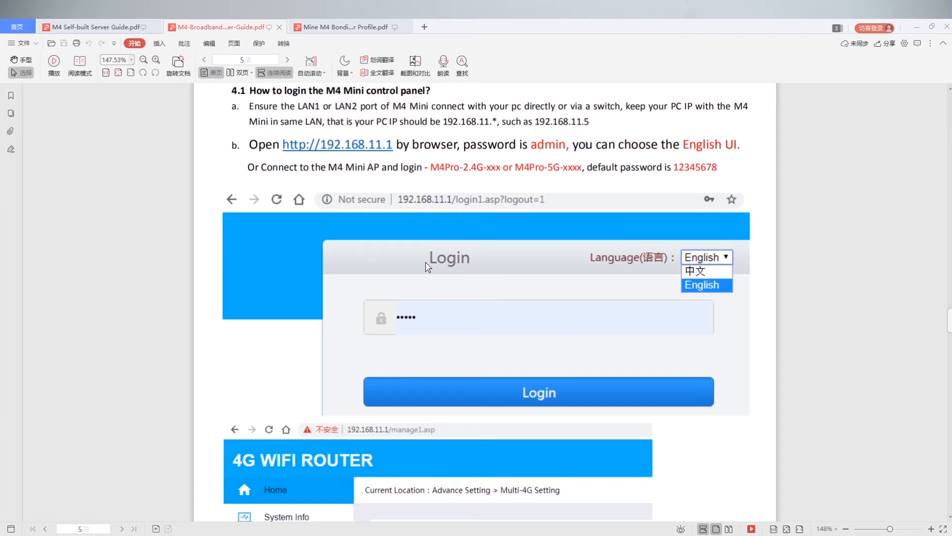
{"action": "mouse_move", "coordinate": [422, 277]}
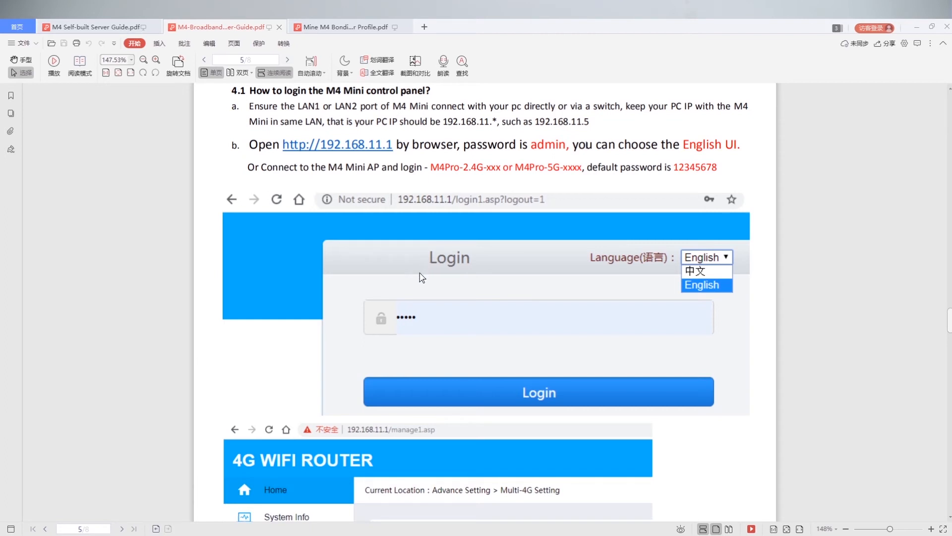
Scroll to the Multi-4G Setting screenshot where Mwan Server is the bonding server IP
{"action": "scroll", "scroll_direction": "down", "scroll_amount": 3}
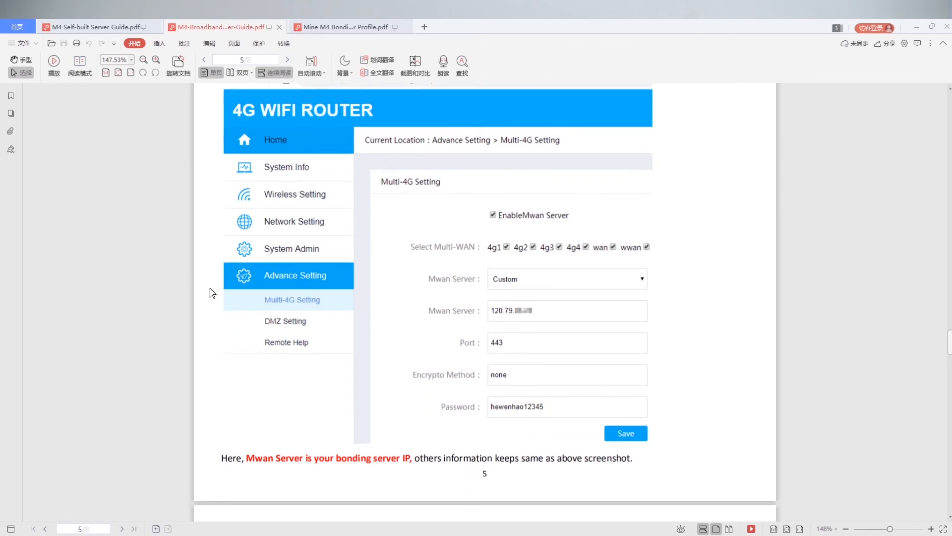
{"action": "mouse_move", "coordinate": [313, 312]}
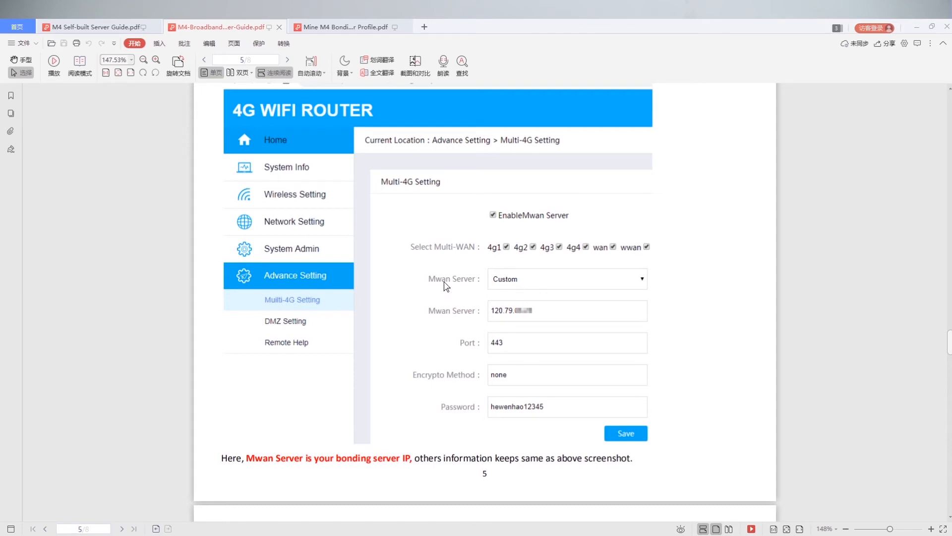
{"action": "mouse_move", "coordinate": [475, 293]}
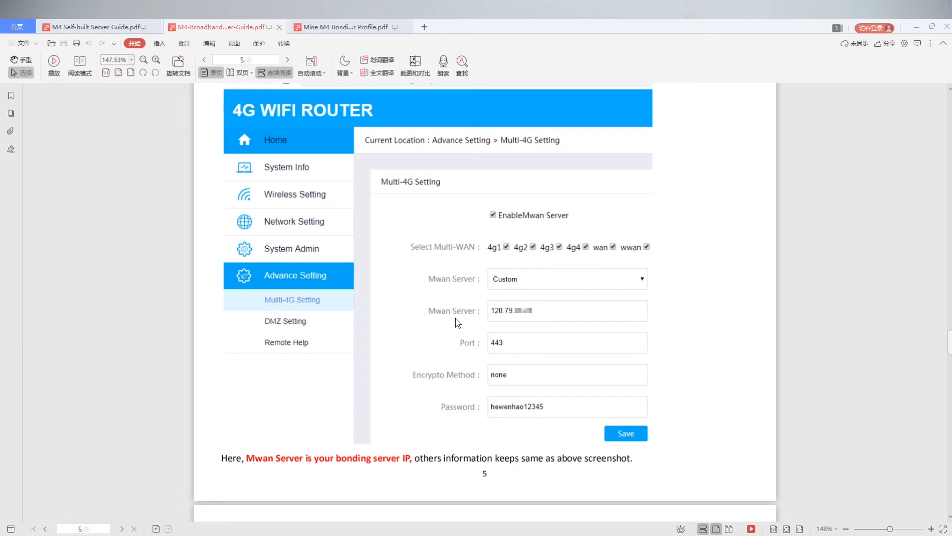
{"action": "mouse_move", "coordinate": [499, 320]}
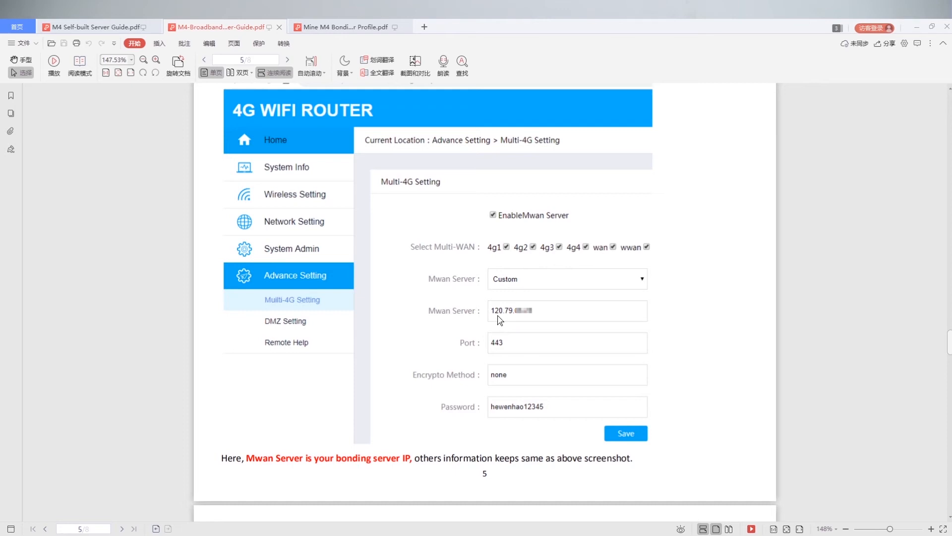
{"action": "scroll", "scroll_direction": "down", "scroll_amount": 3}
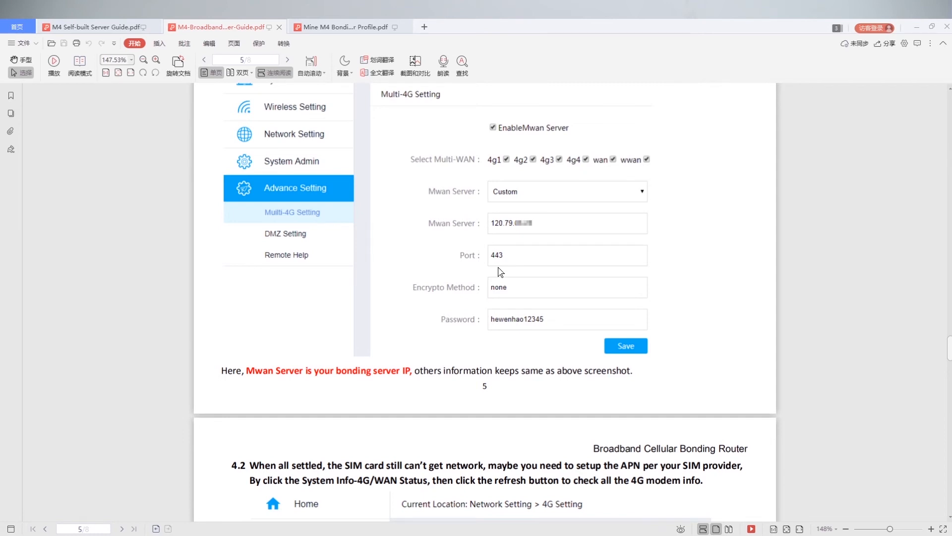
{"action": "mouse_move", "coordinate": [626, 356]}
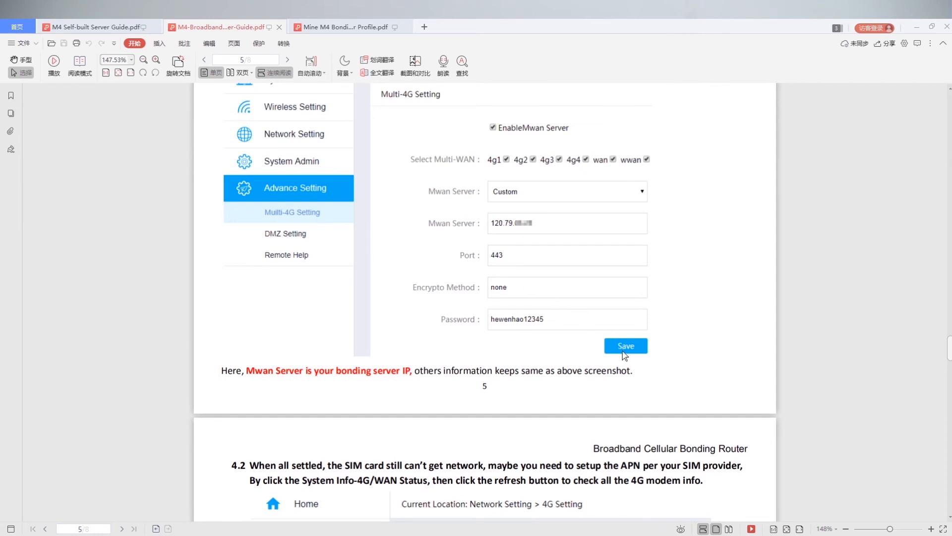
{"action": "scroll", "scroll_direction": "down", "scroll_amount": 3}
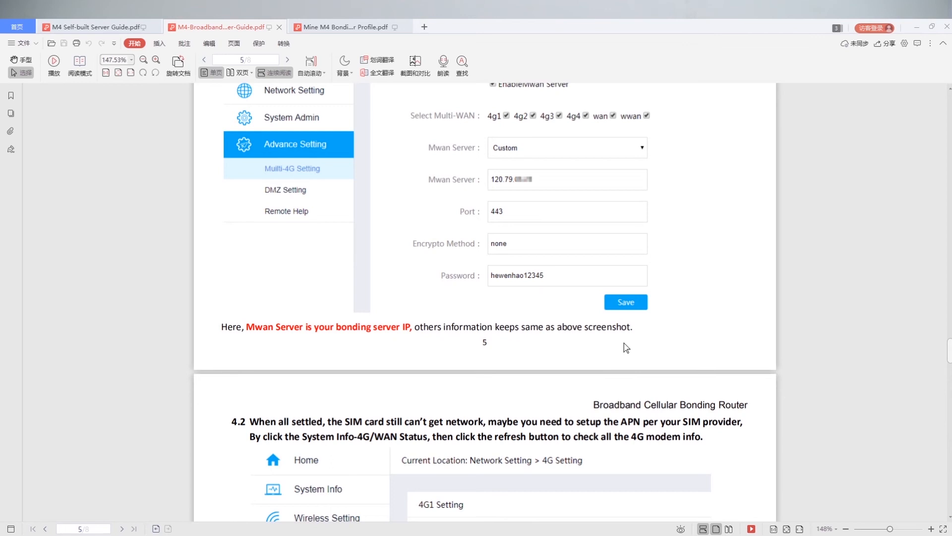
Switch to the Mine M4 Bonding Router Profile and scroll to the 4X4G bonding diagram
{"action": "left_click", "coordinate": [341, 27]}
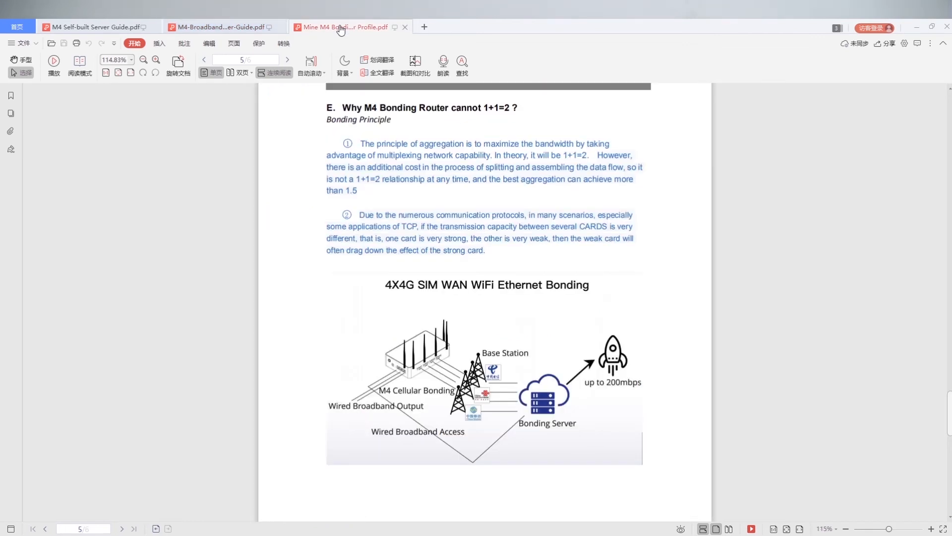
{"action": "mouse_move", "coordinate": [620, 171]}
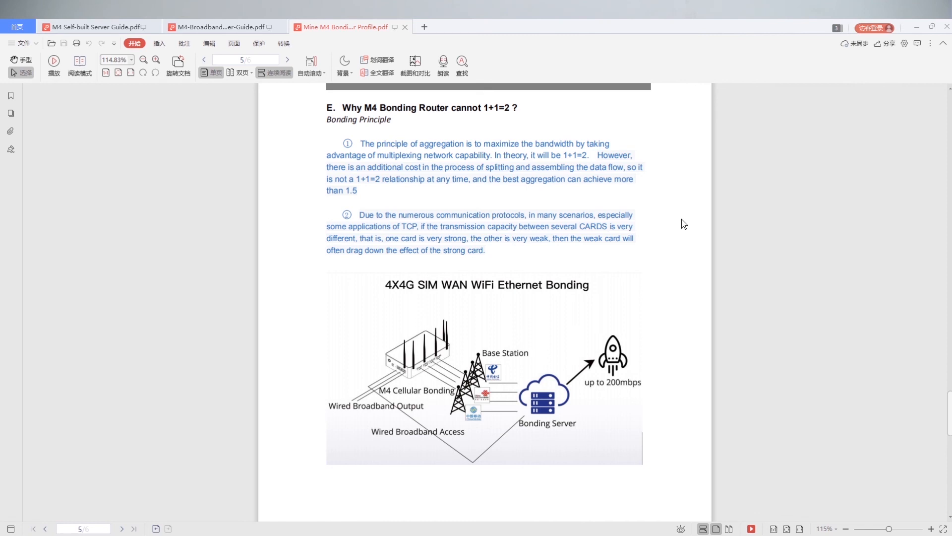
{"action": "scroll", "scroll_direction": "down", "scroll_amount": 3}
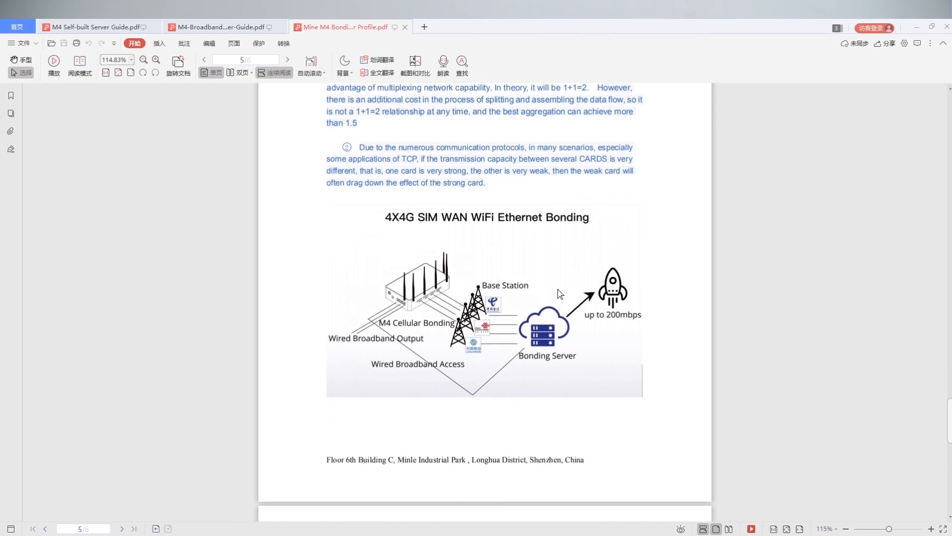